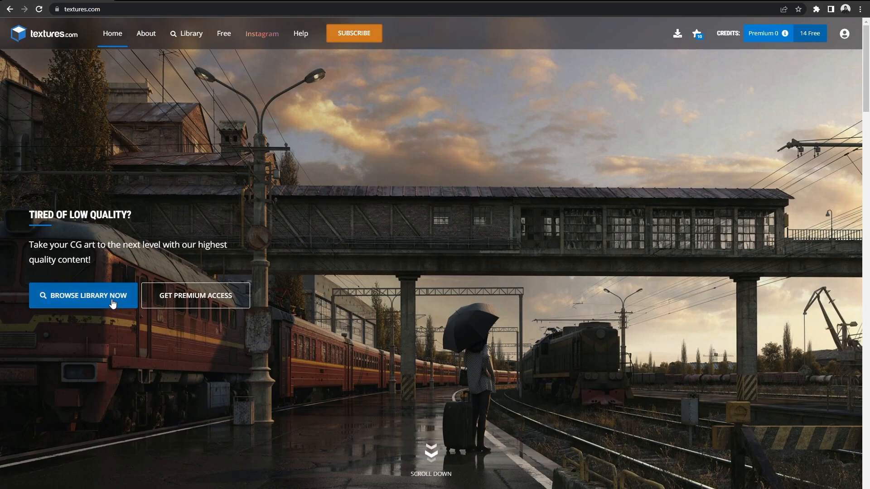
Browse the Buildings > 18th Century European photo sets in the Textures.com library.
click(82, 296)
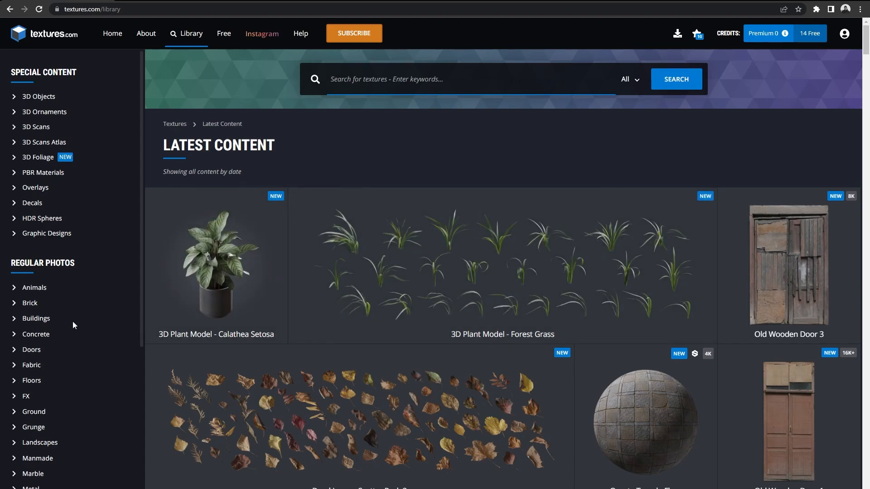
click(36, 318)
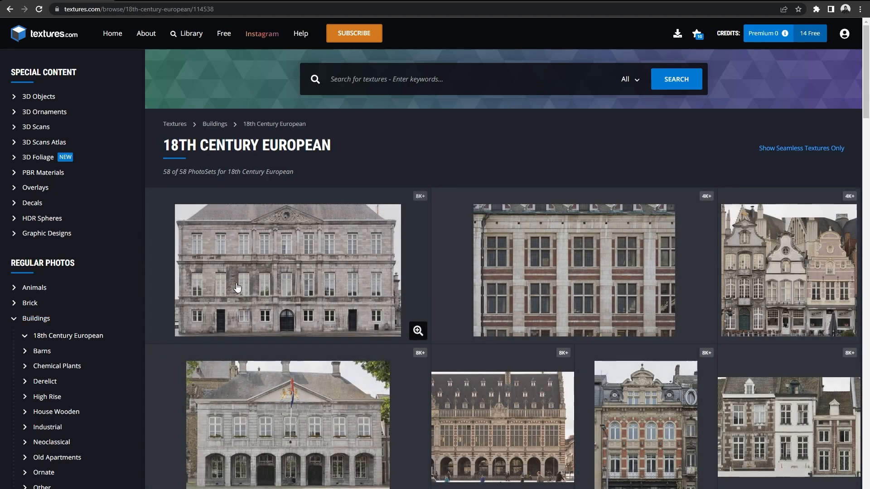
scroll(down, 3)
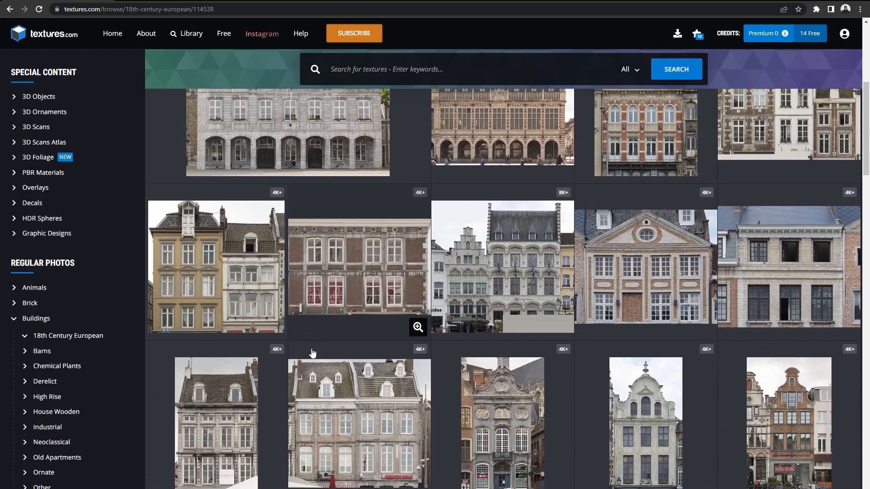
scroll(down, 3)
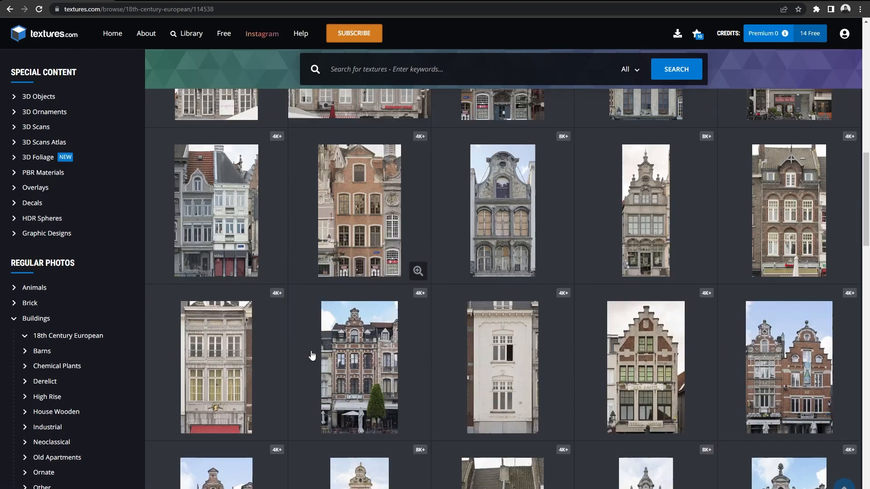
scroll(down, 3)
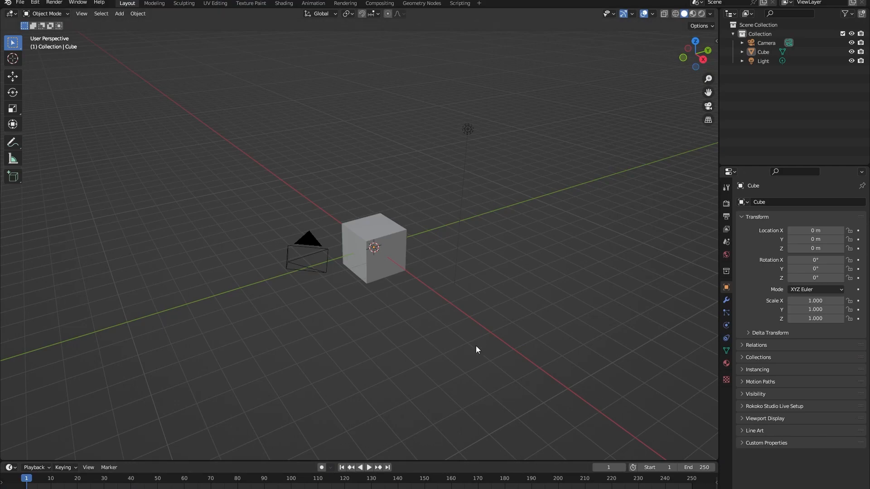
mouse_move(222, 276)
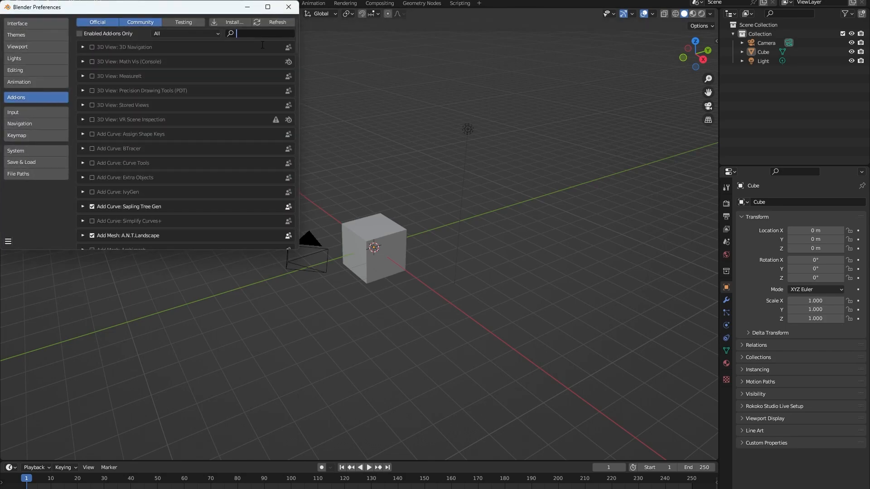
Search the add-ons for 'images' and enable Import-Export: Import Images as Planes.
text(images)
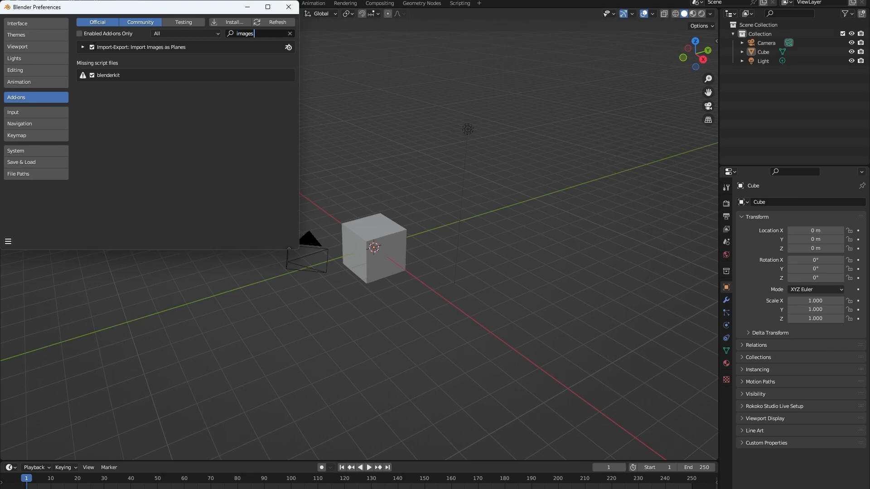
click(288, 7)
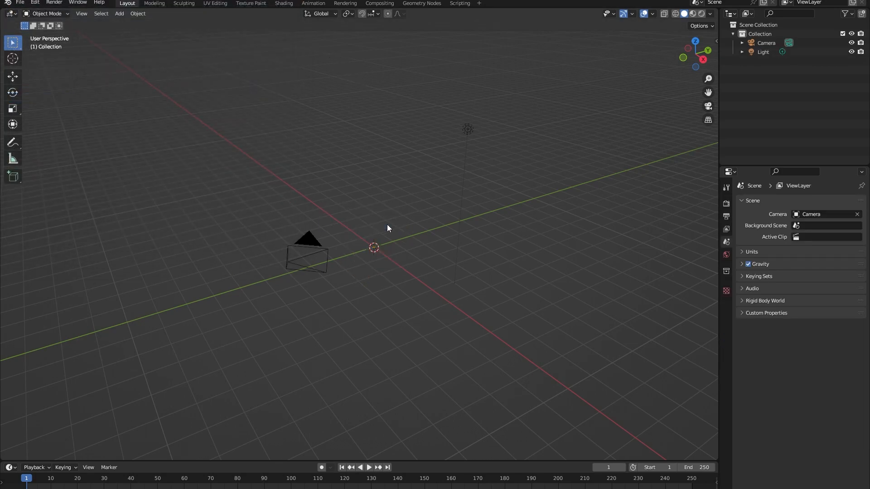
mouse_move(385, 228)
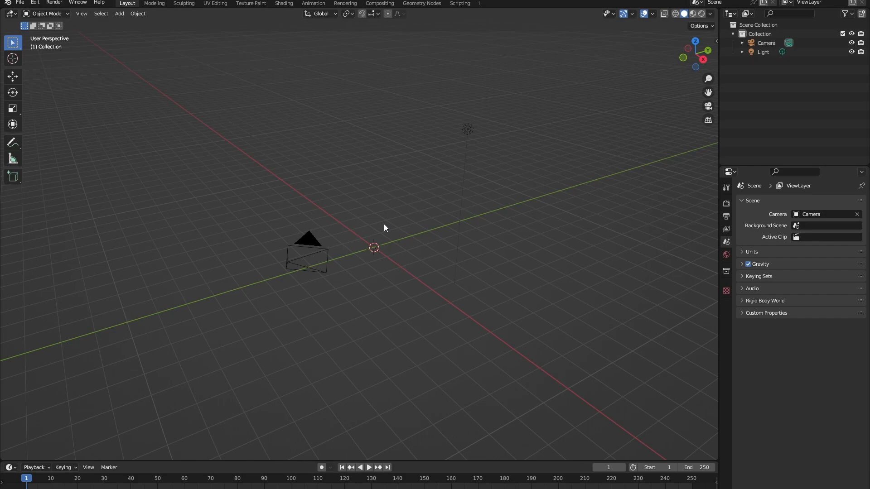
mouse_move(128, 31)
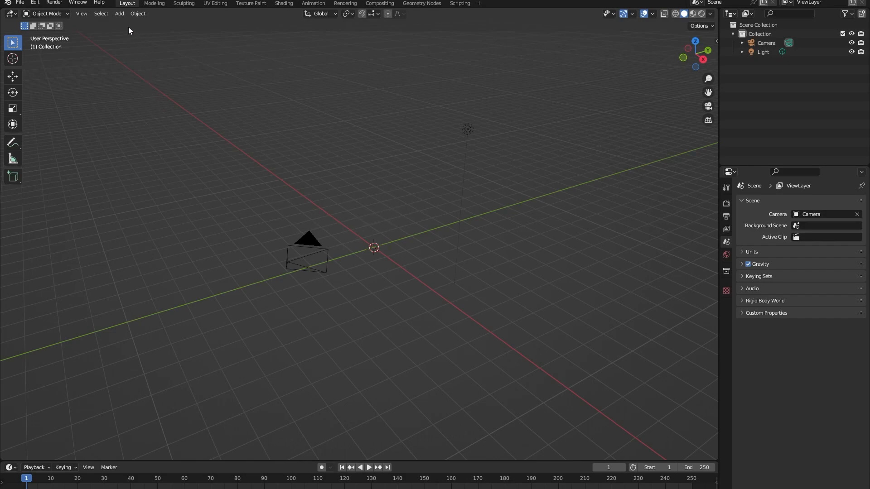
Import the downloaded 18th Century facade image as a plane via Add > Image > Images as Planes.
click(119, 14)
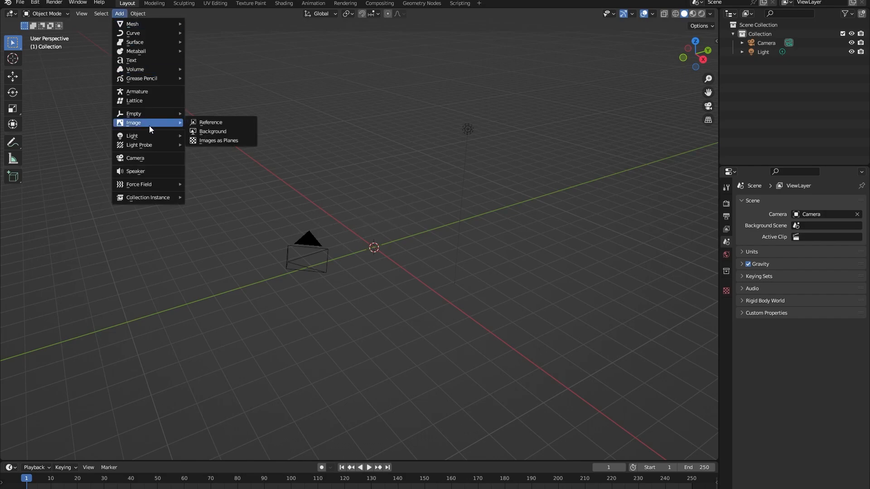
click(219, 140)
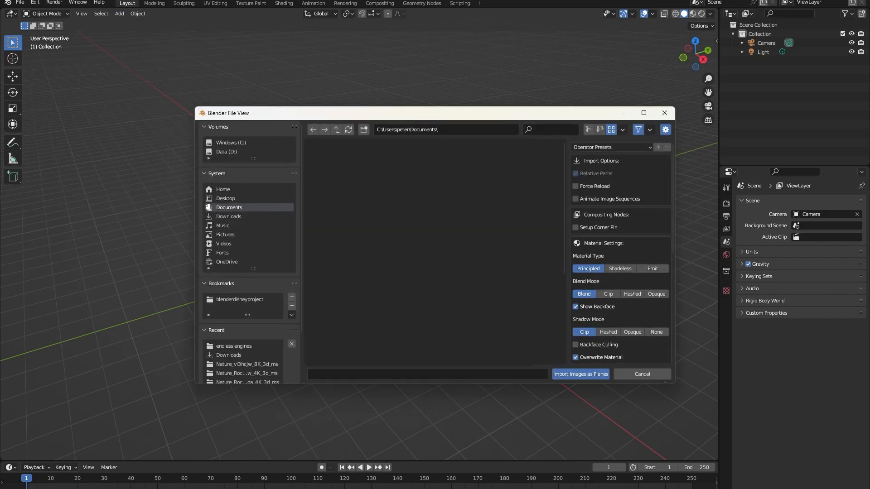
click(228, 215)
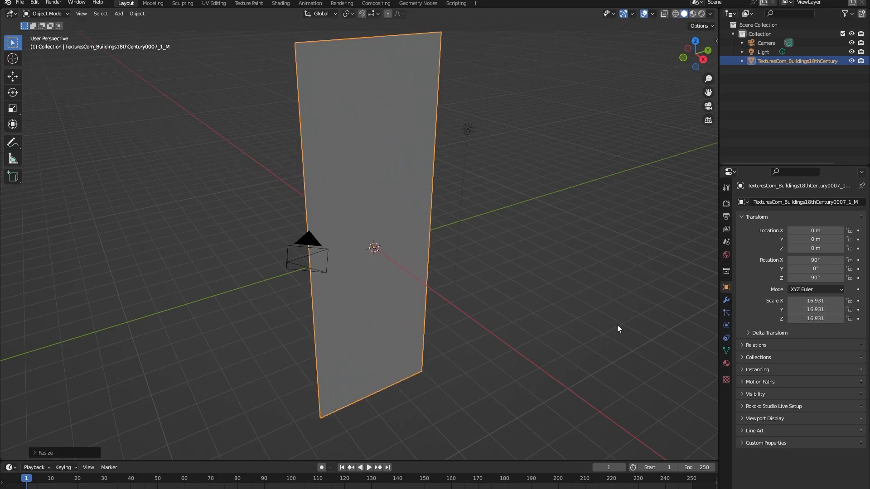
click(12, 76)
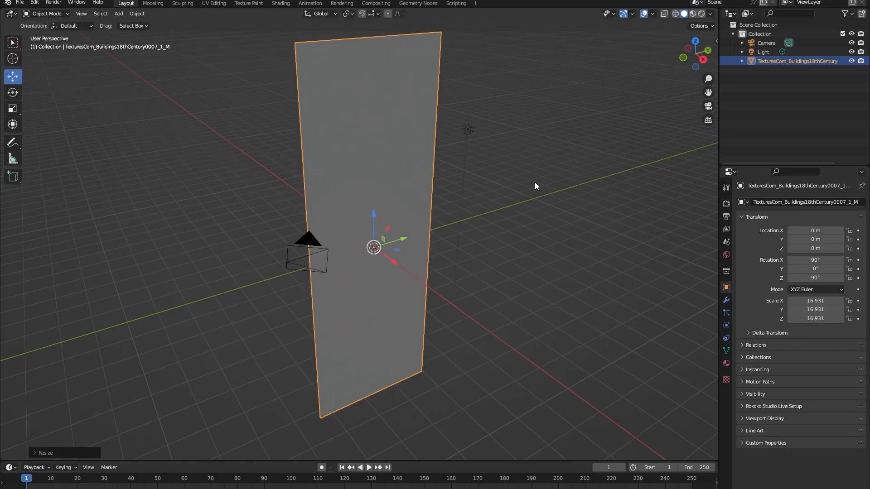
mouse_move(692, 13)
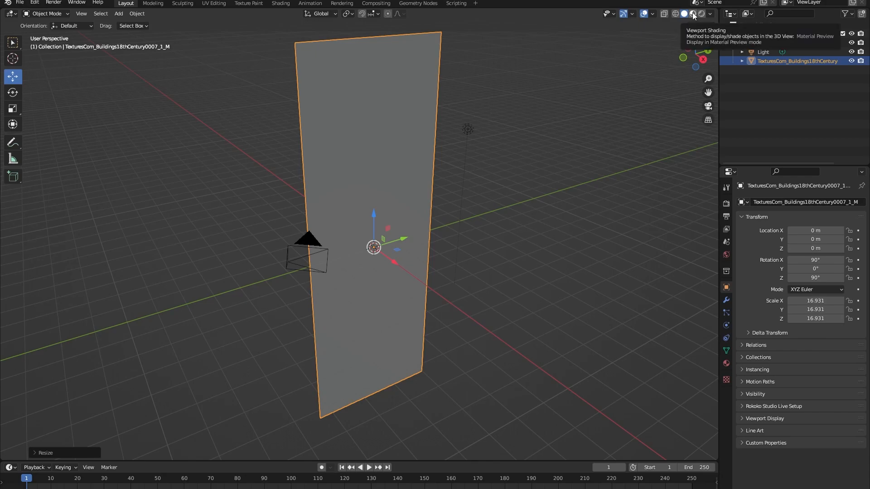
Switch viewport shading to Material Preview and enter Edit Mode on the plane.
click(692, 14)
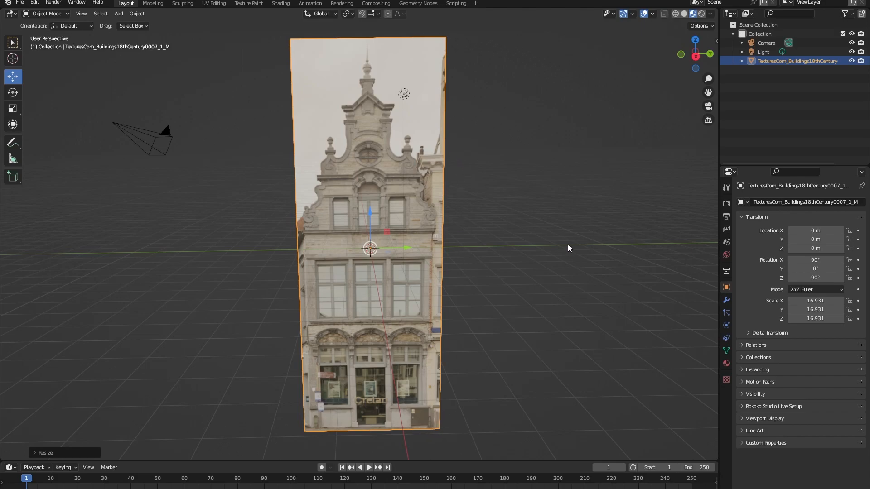
mouse_move(337, 128)
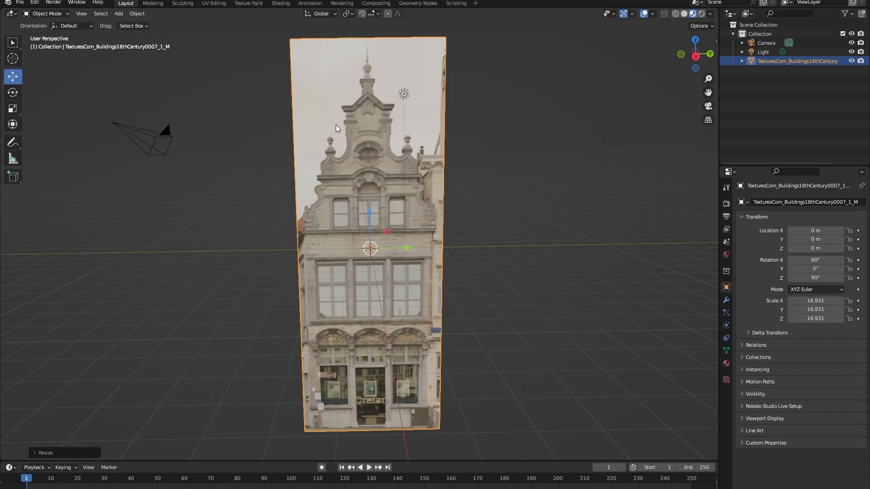
mouse_move(71, 83)
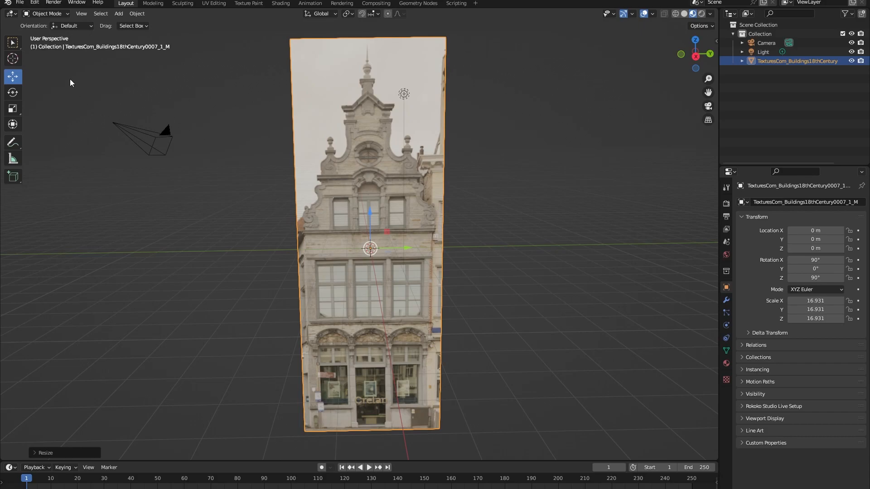
key(Tab)
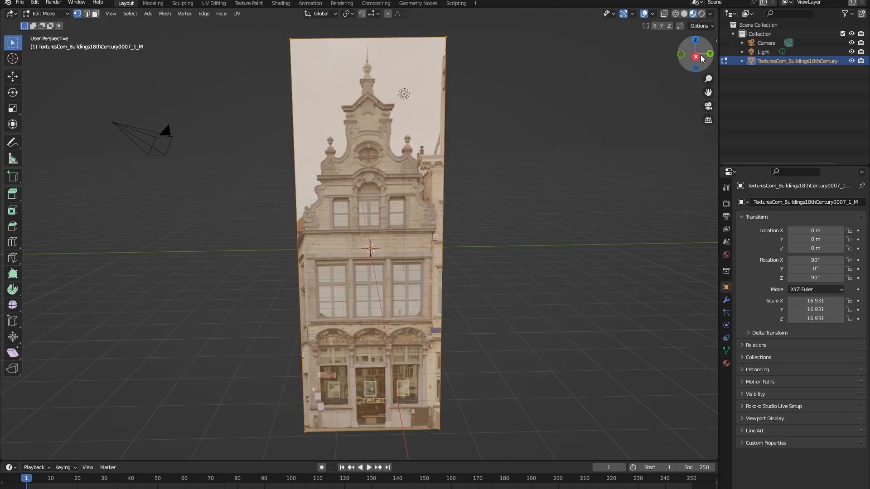
Face the facade head-on and knife-cut the building's gable silhouette into the plane.
click(695, 54)
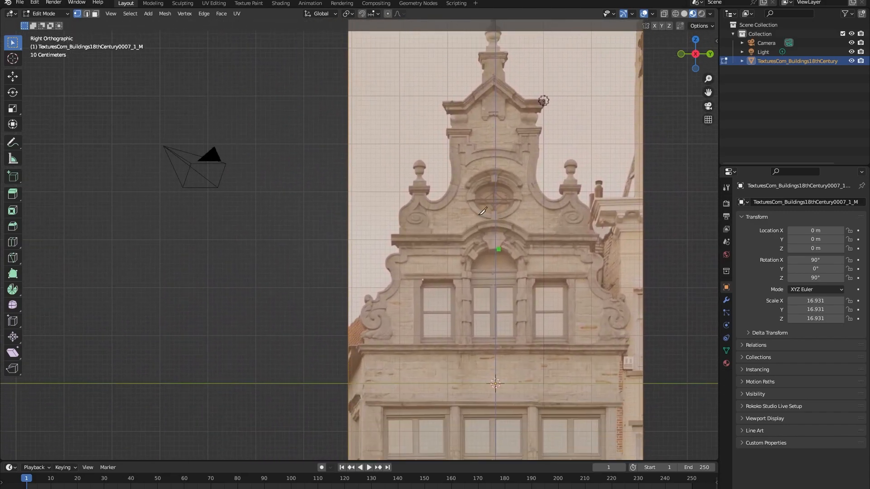
scroll(down, 3)
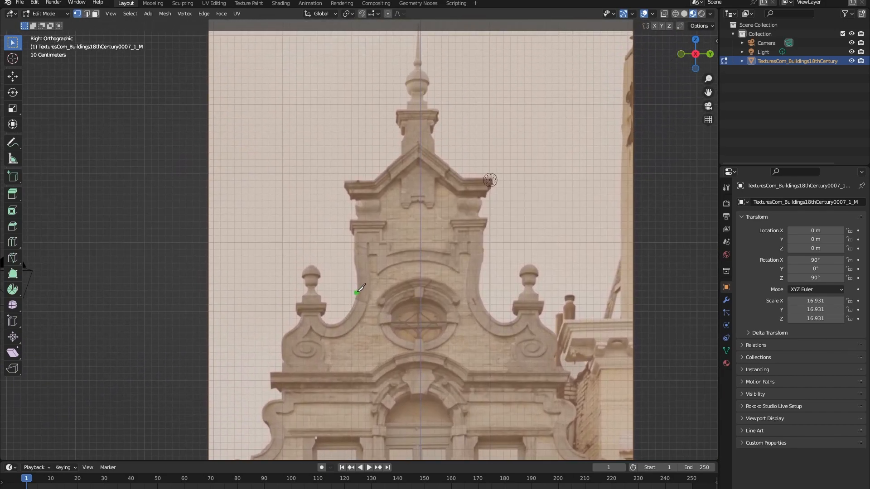
scroll(up, 3)
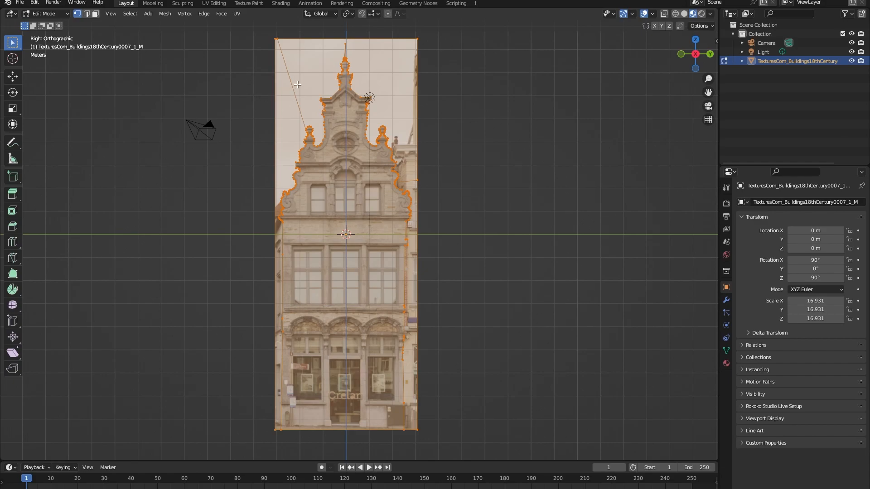
mouse_move(274, 237)
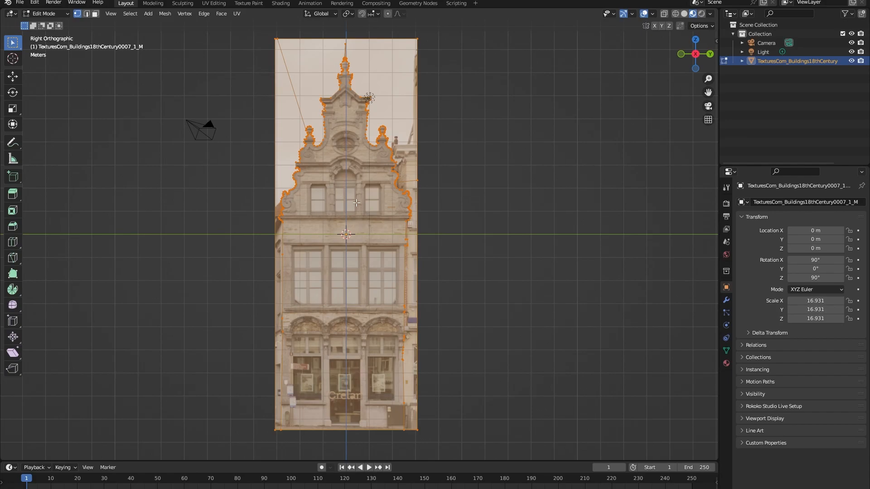
mouse_move(177, 108)
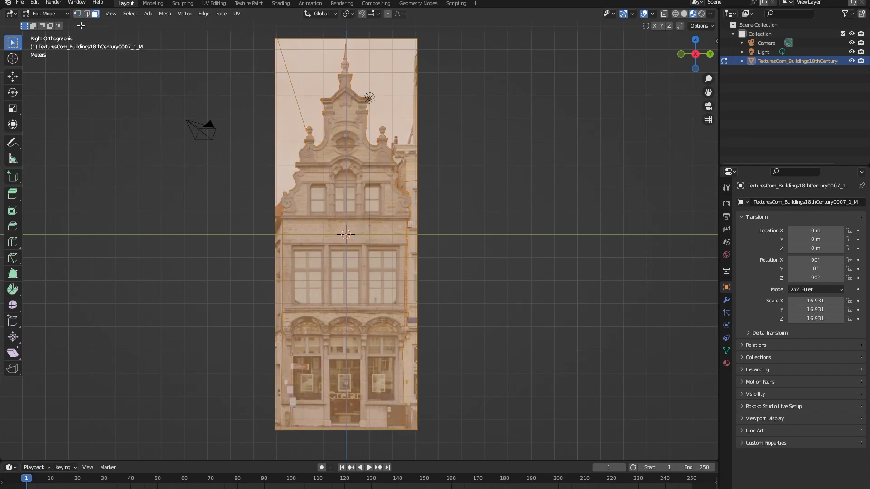
Select the sky faces outside the building outline and delete them.
click(12, 76)
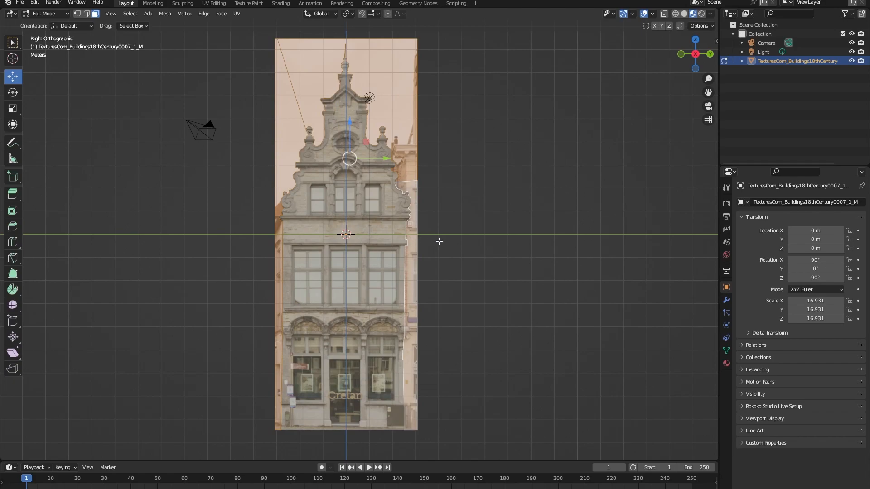
key(x)
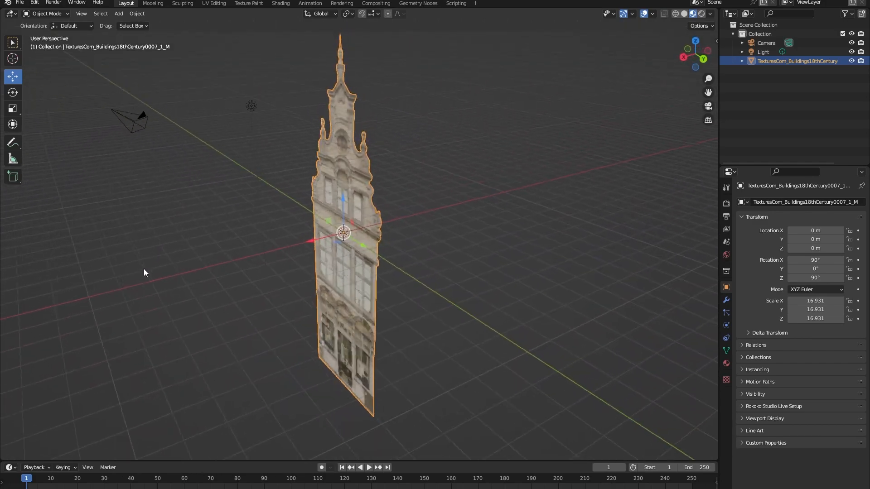
Extrude the trimmed facade to give it depth as a solid building block.
drag(144, 271, 433, 159)
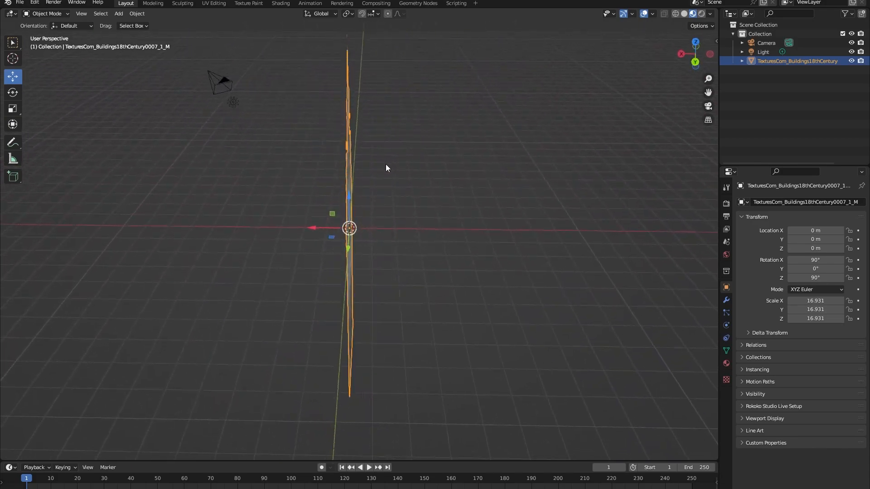
drag(387, 168, 415, 164)
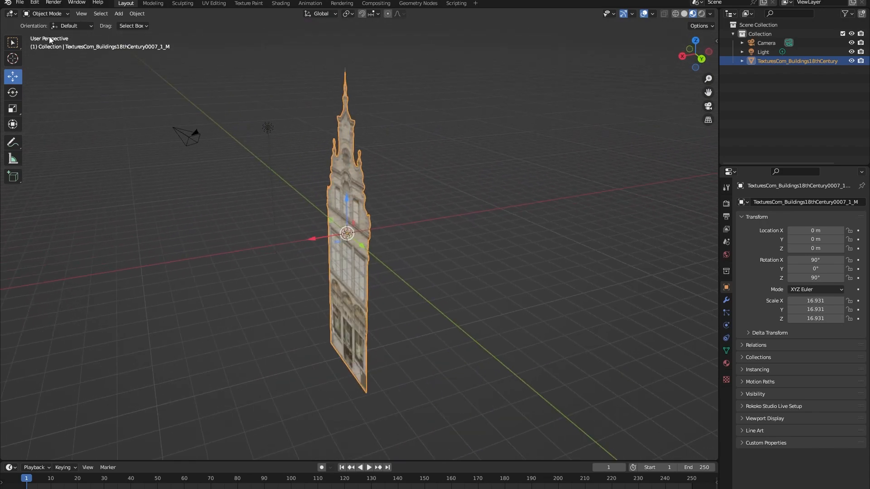
key(Tab)
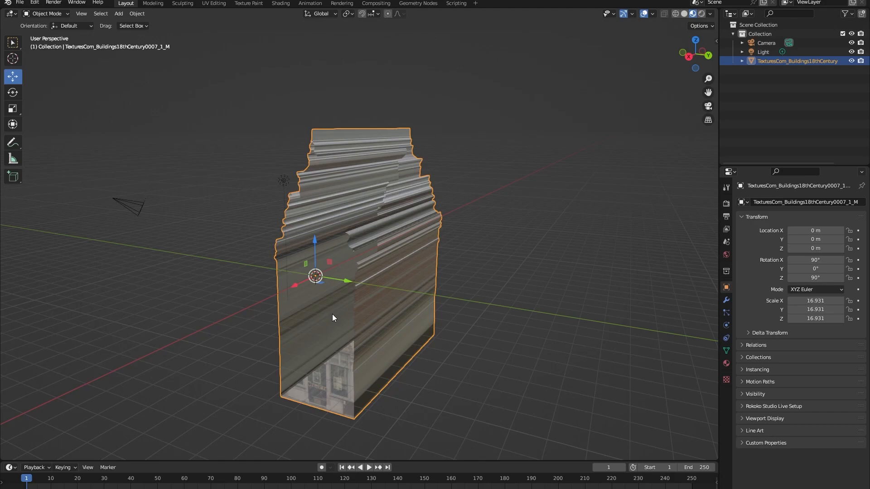
drag(332, 318, 349, 324)
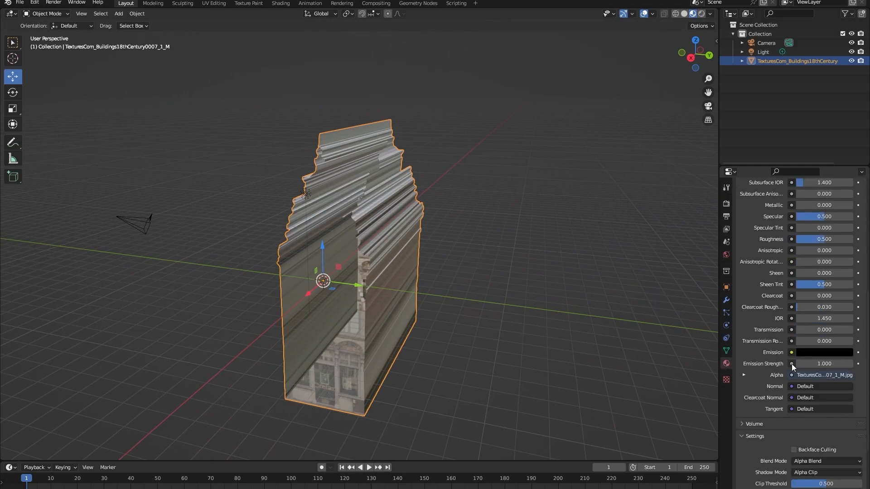
Change the facade material's Blend Mode from Alpha Blend to Alpha Hashed.
scroll(down, 3)
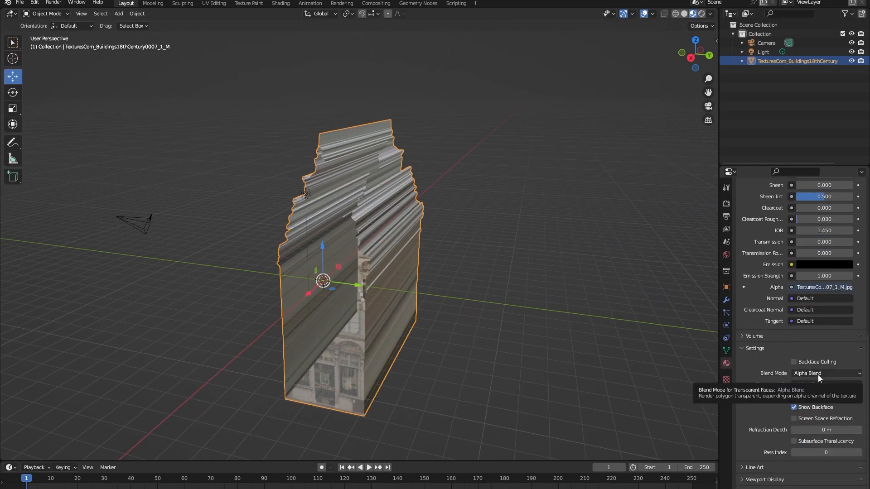
click(824, 373)
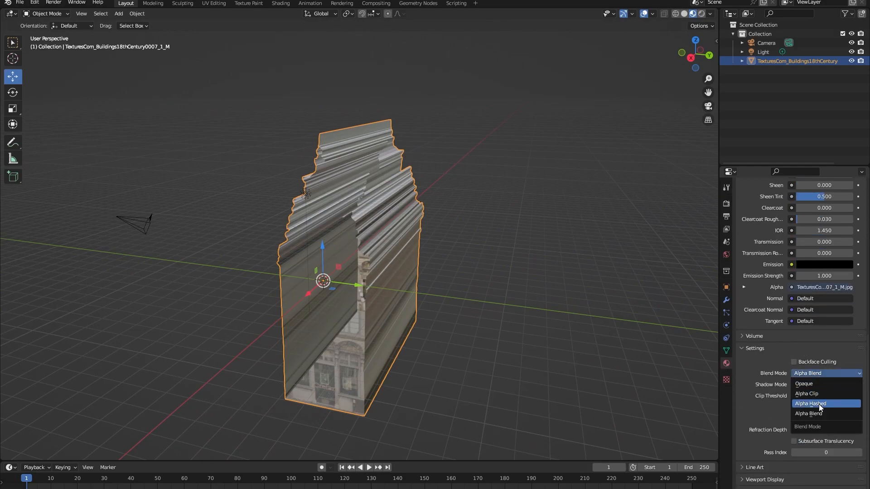
click(810, 404)
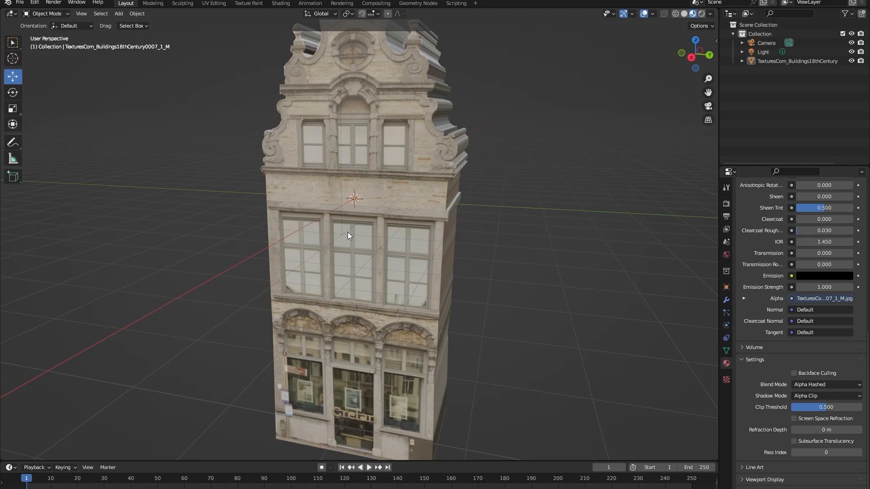
mouse_move(261, 75)
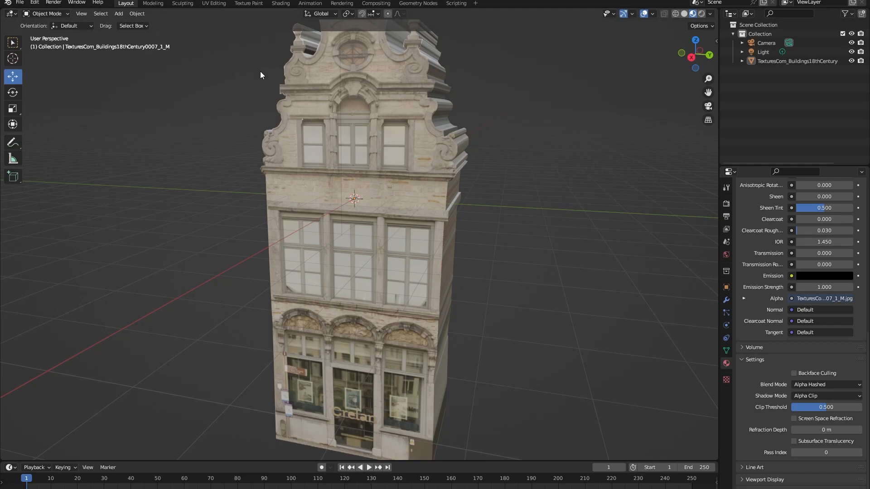
mouse_move(450, 157)
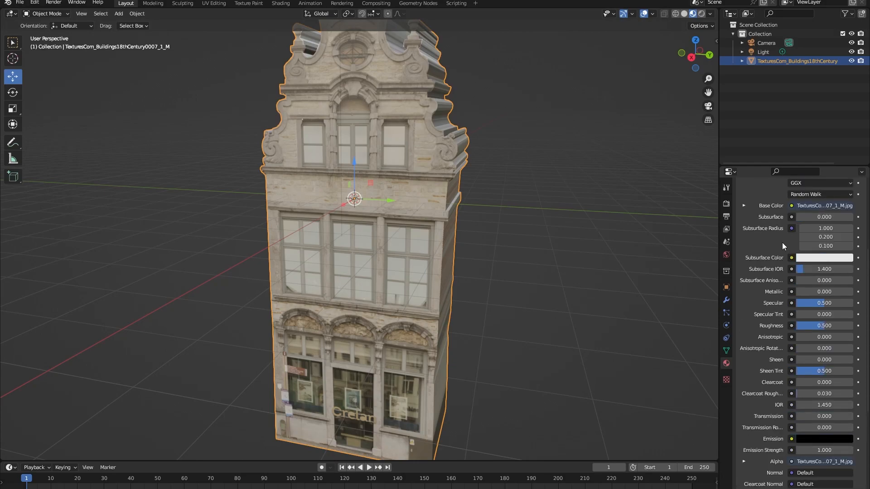
Add a second material slot to the building for the new glass material.
click(725, 364)
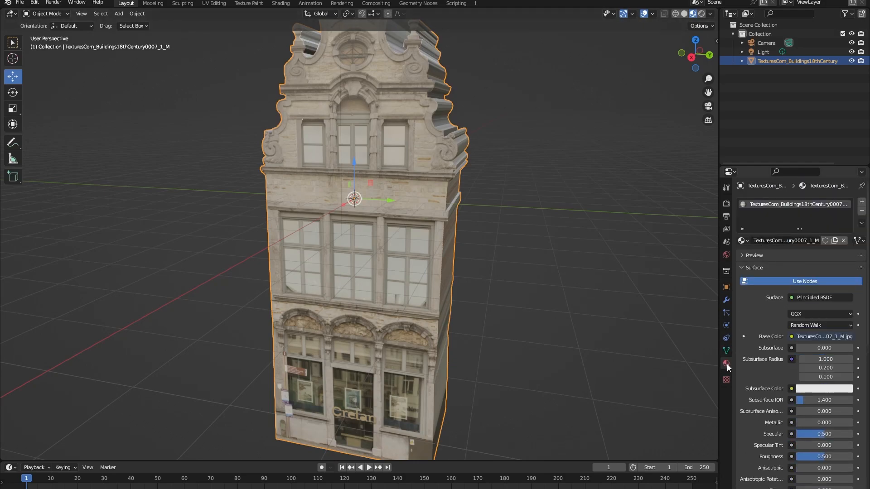
mouse_move(862, 204)
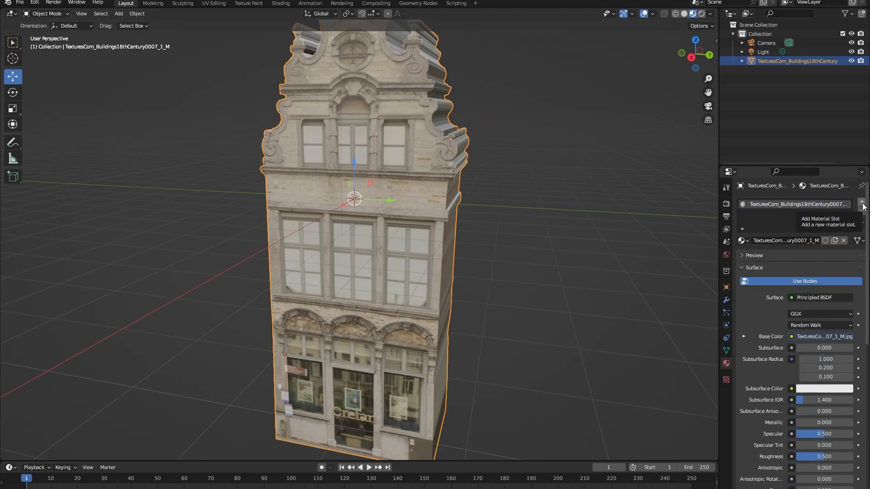
click(861, 203)
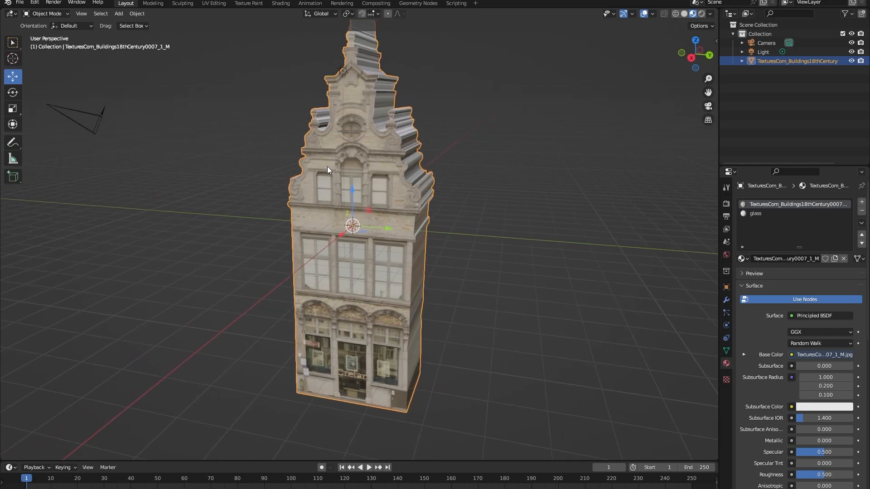
In Edit Mode, knife-cut the top-storey window panes into their own faces.
key(Tab)
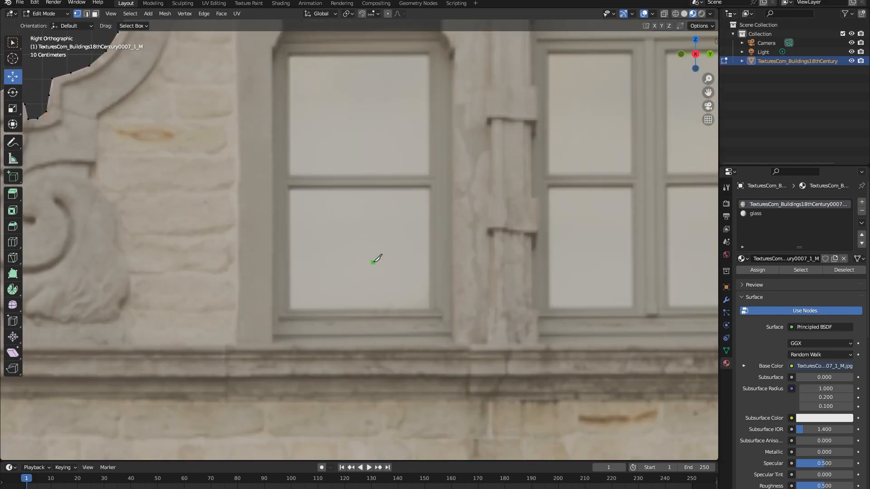
click(290, 187)
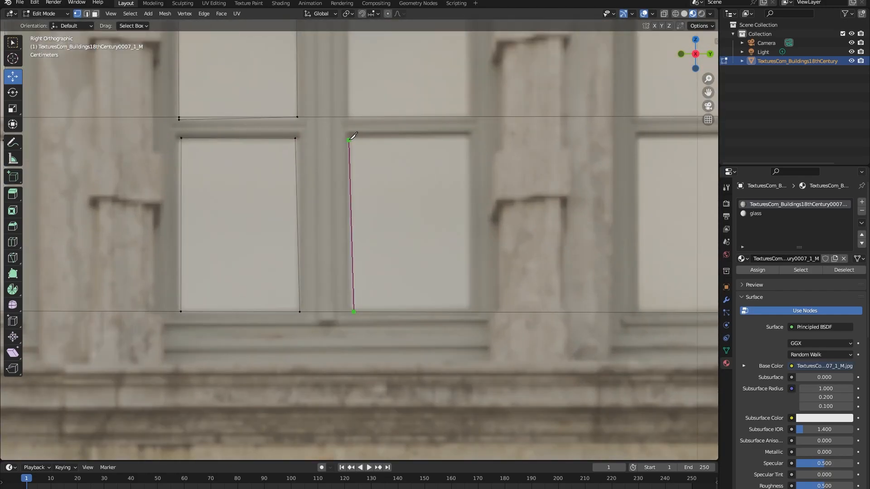
scroll(down, 3)
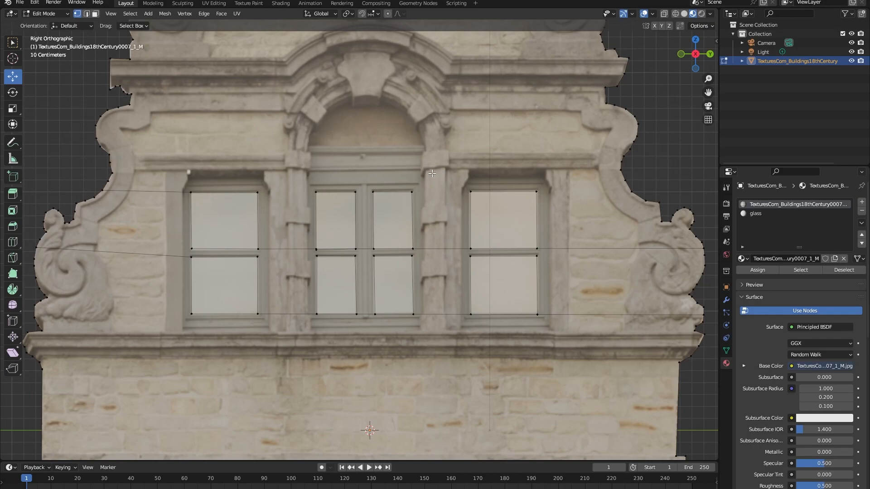
mouse_move(270, 228)
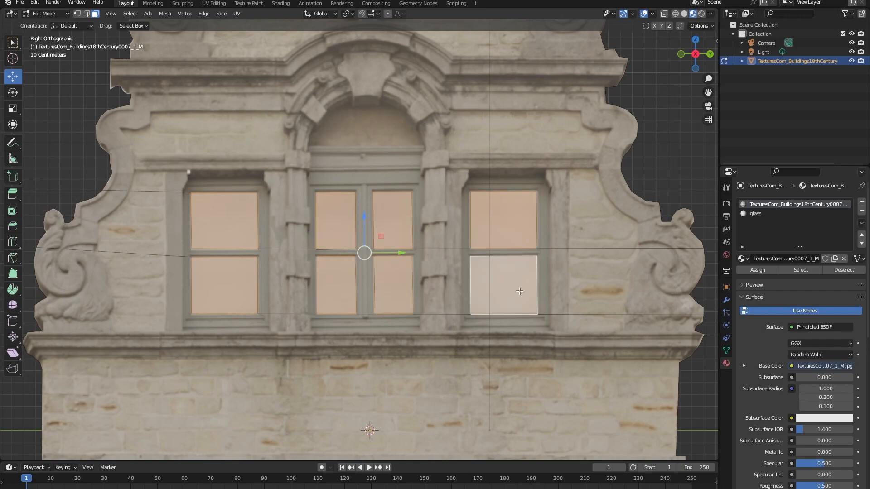
mouse_move(799, 270)
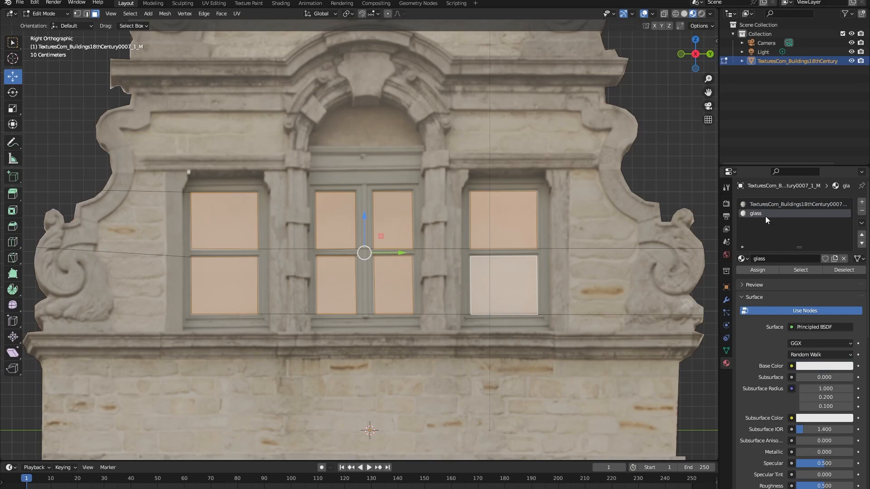
click(756, 270)
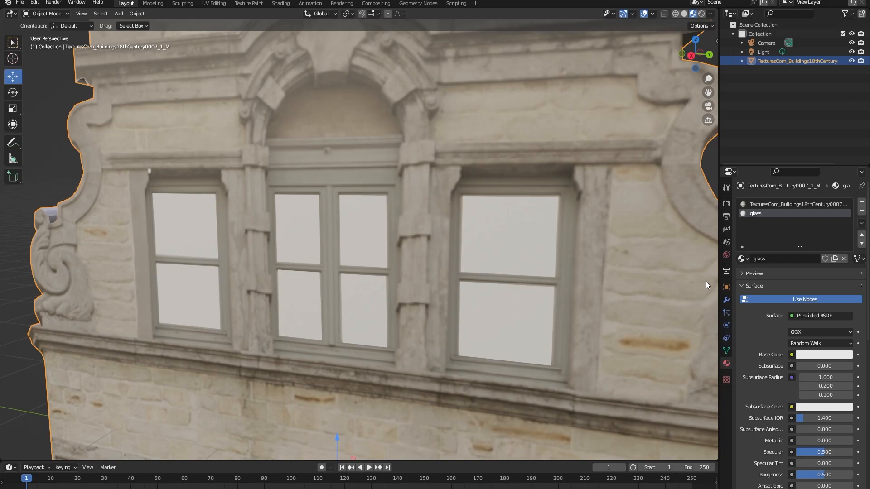
mouse_move(771, 219)
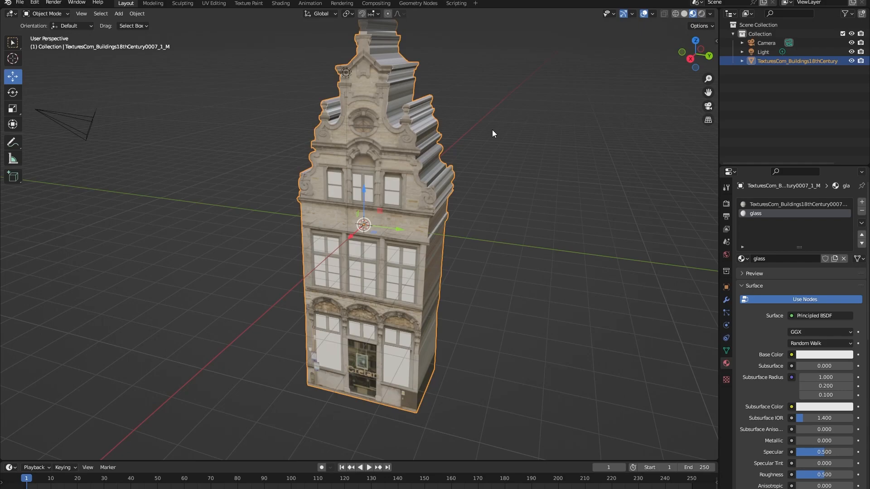
mouse_move(597, 87)
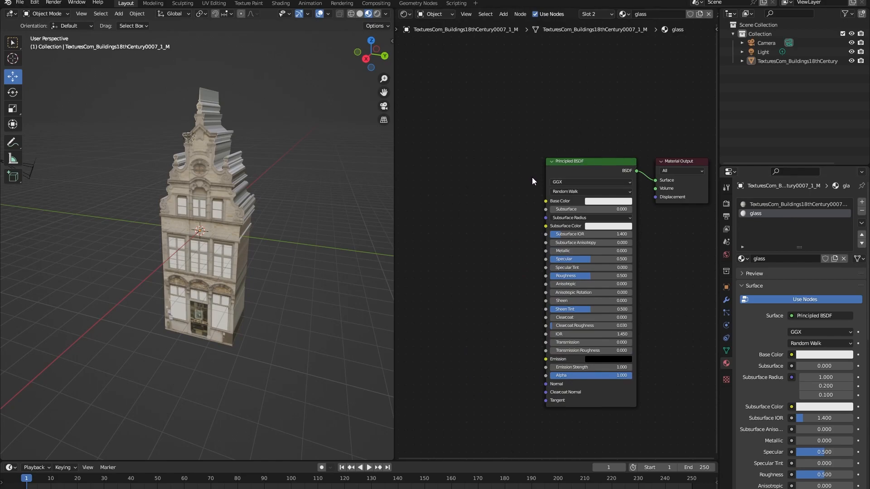
mouse_move(574, 362)
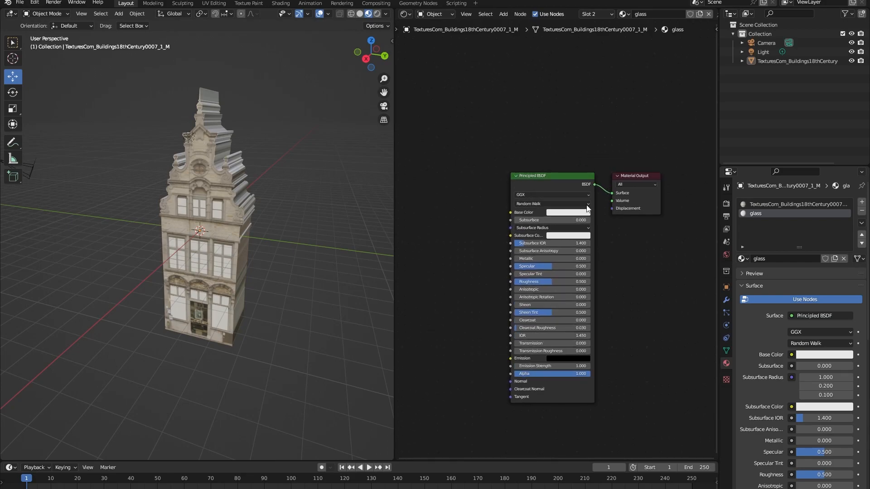
Reposition the Principled BSDF node within the glass material's node graph.
drag(552, 175, 465, 157)
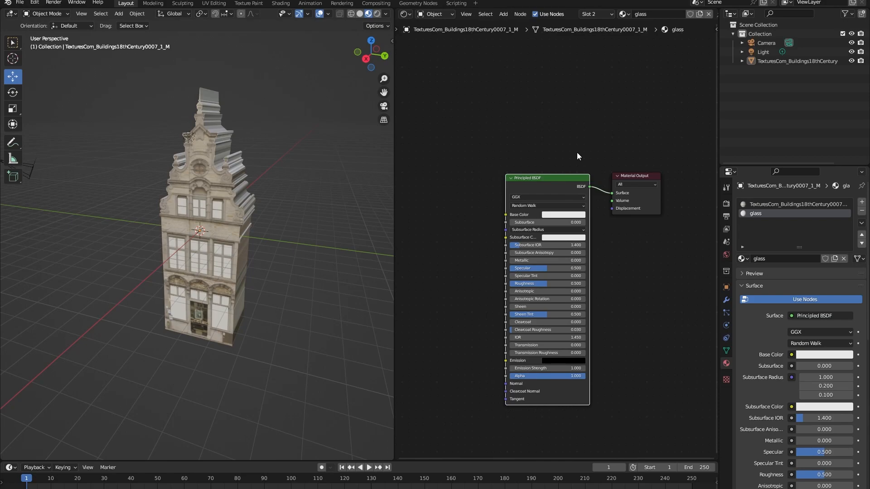
mouse_move(547, 104)
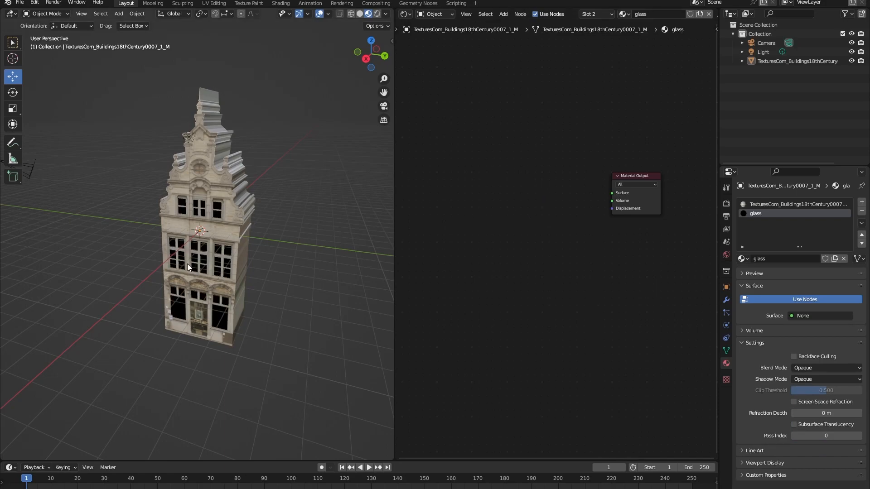
mouse_move(190, 241)
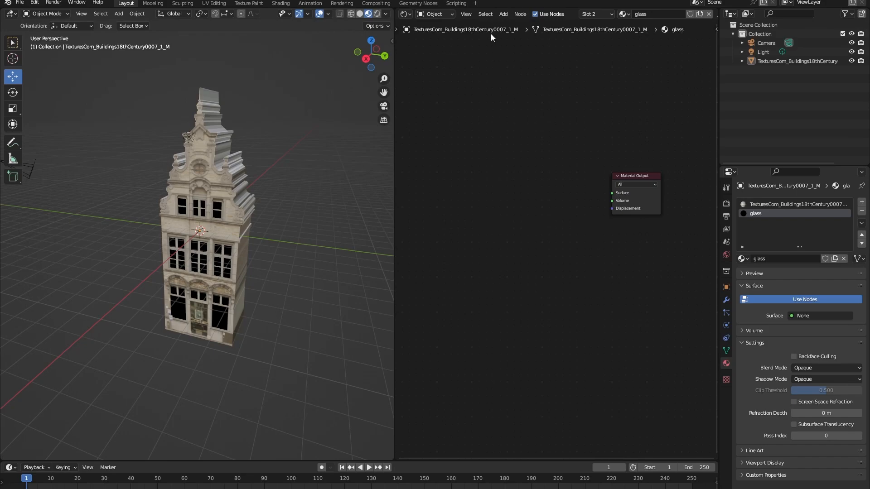
Add a Glass BSDF node (searching 'gla') and wire its output to the Material Output surface.
text(gla)
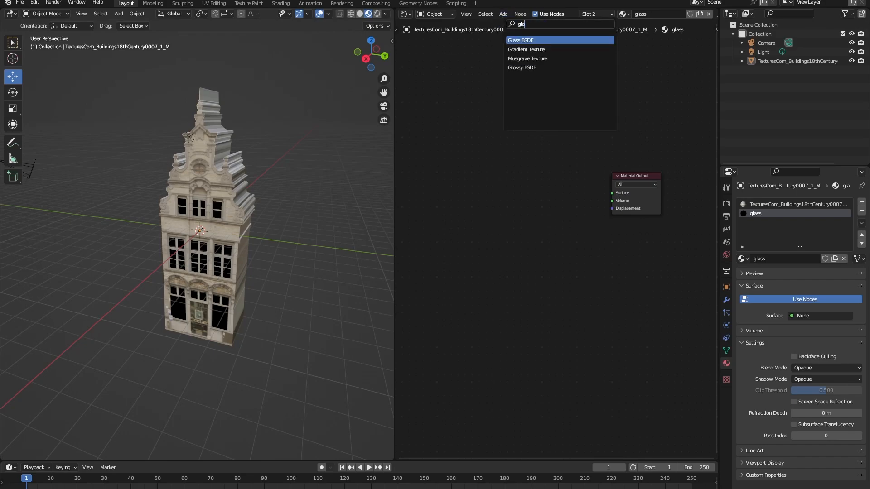
click(520, 39)
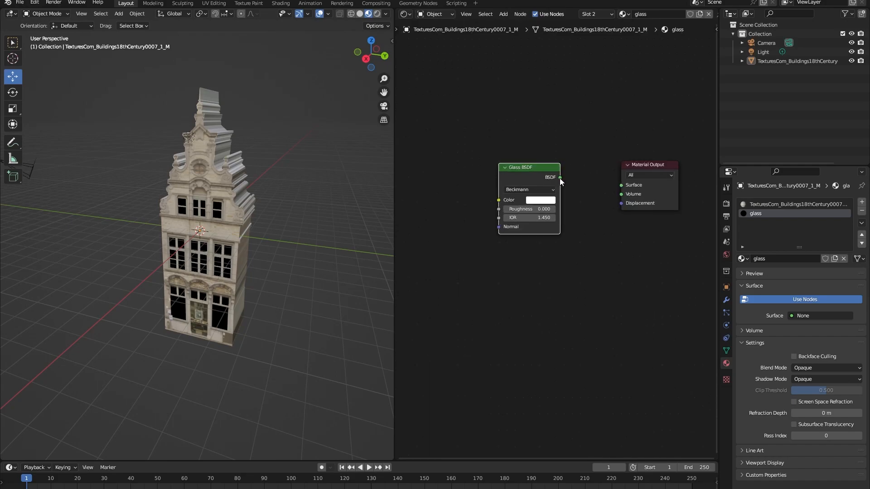
drag(559, 178, 612, 183)
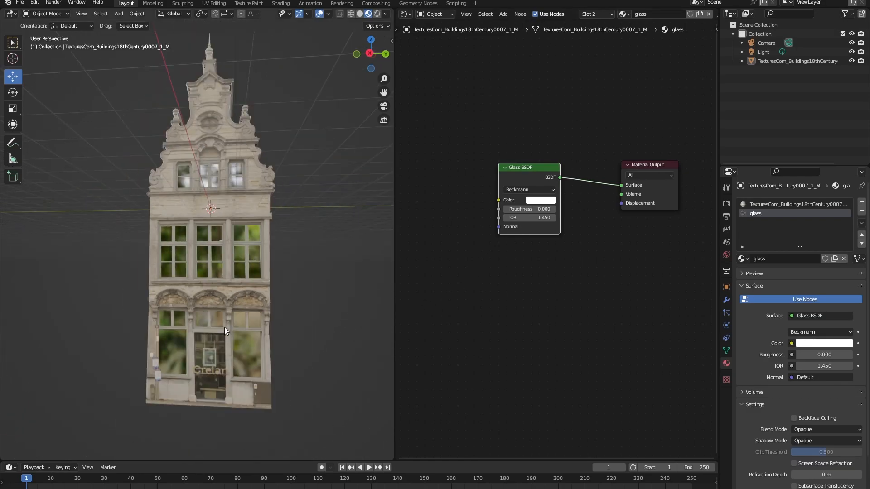
mouse_move(241, 321)
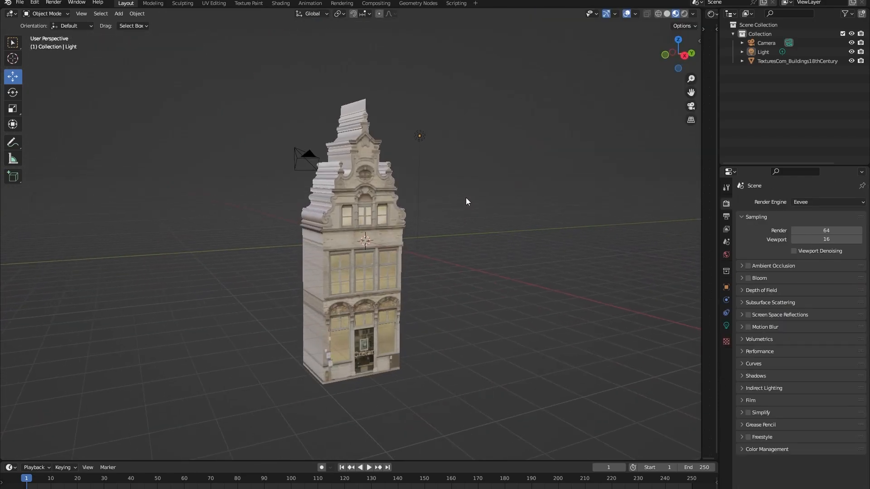
Adjust the view to bring the building with its glass windows closer.
drag(465, 201, 436, 201)
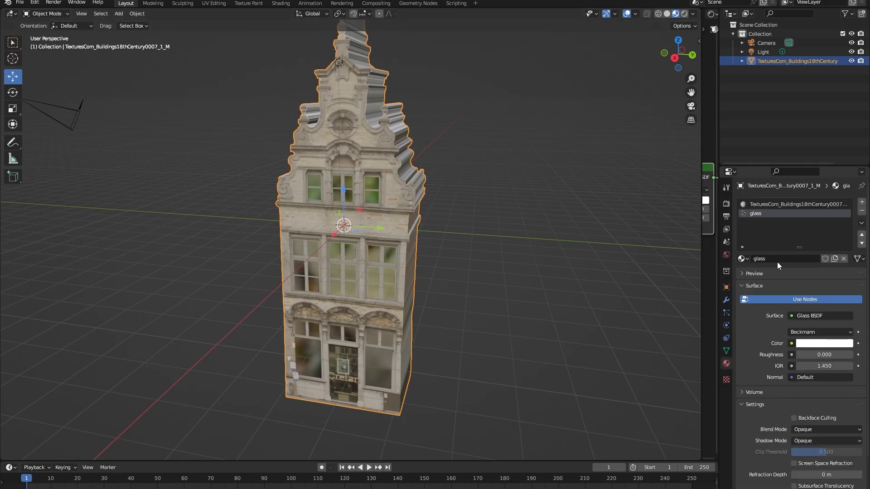
Edit the building mesh to extrude the glass window faces inward, then return to Object Mode.
key(Tab)
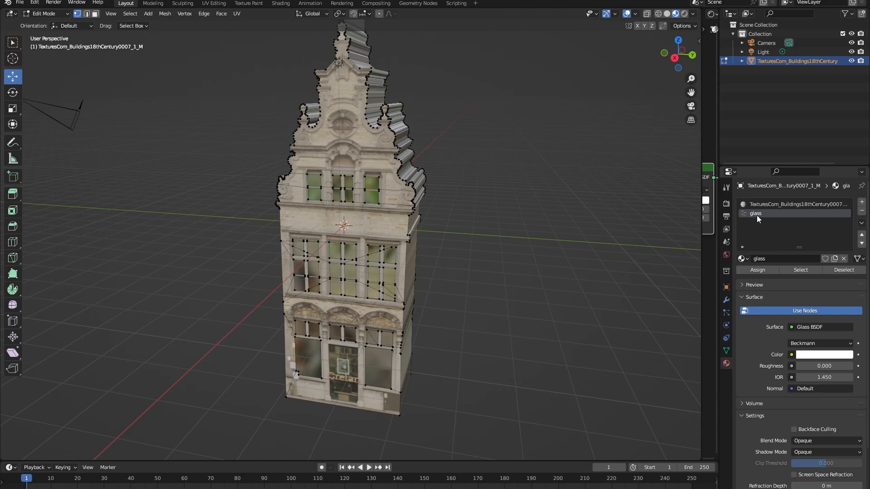
mouse_move(800, 270)
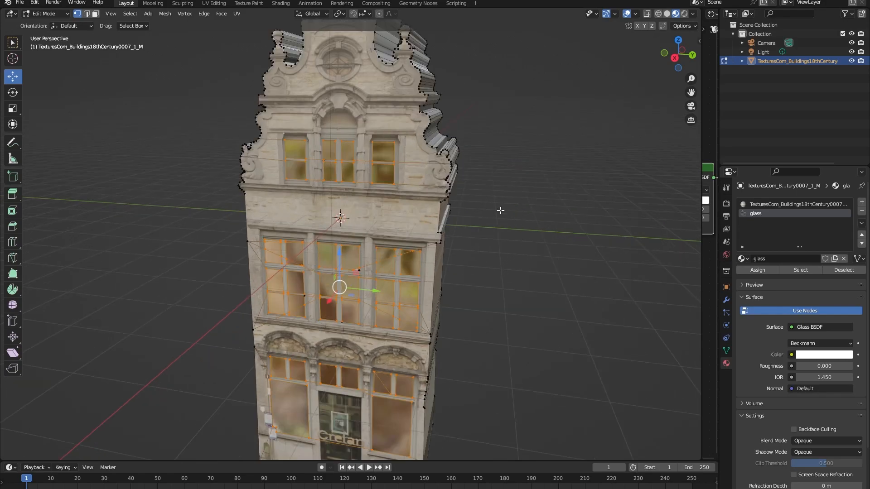
mouse_move(436, 147)
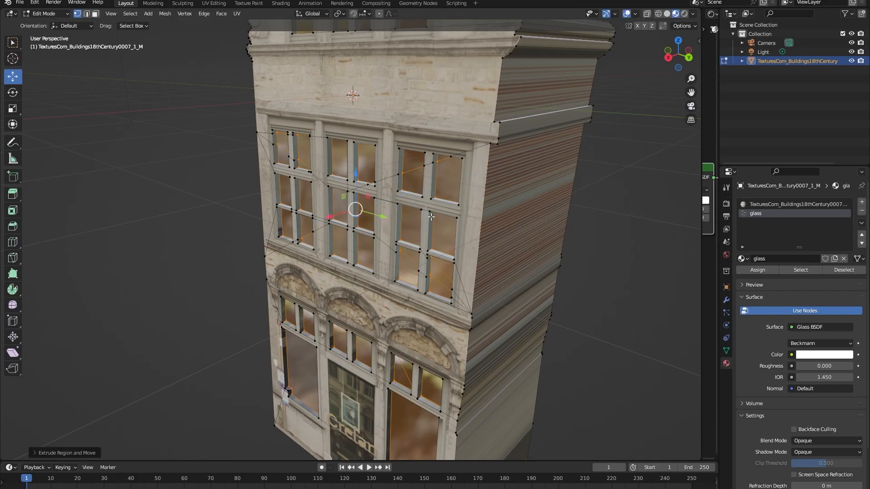
key(Tab)
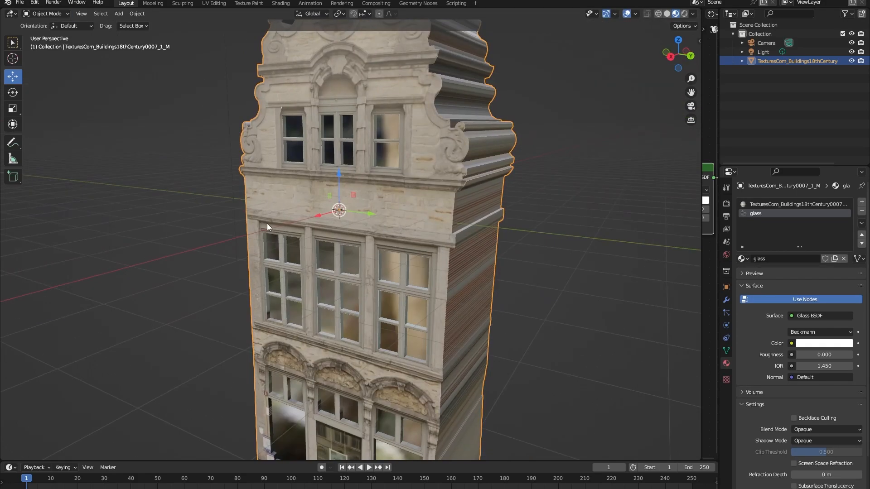
click(227, 364)
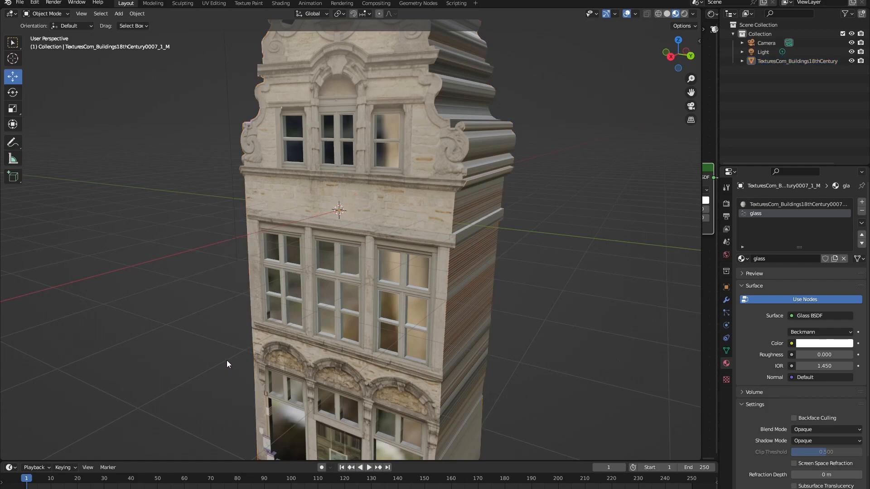
mouse_move(251, 228)
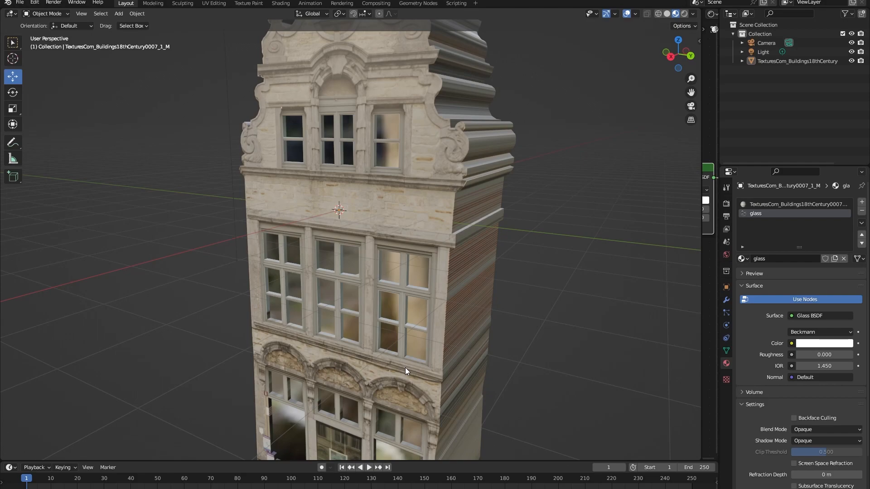
mouse_move(390, 371)
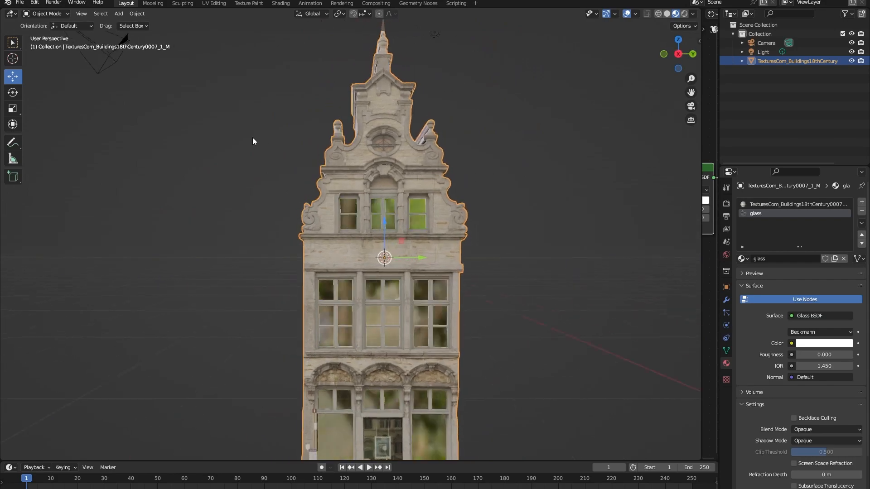
key(Tab)
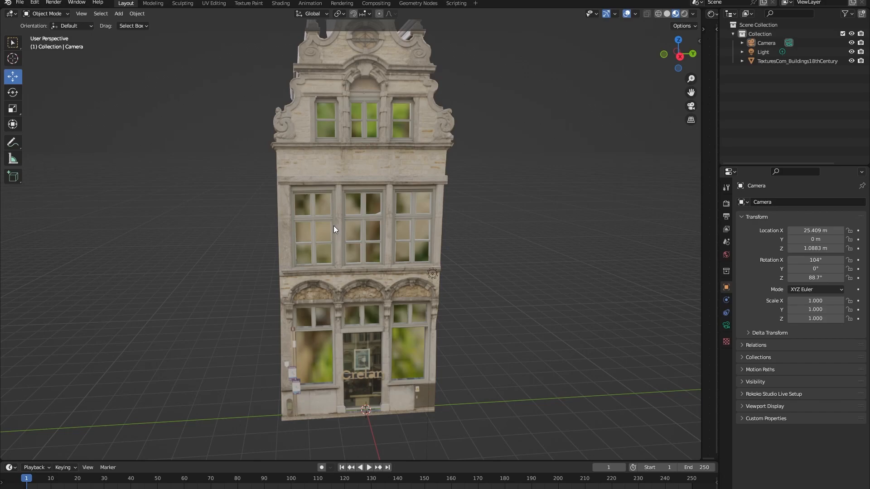
mouse_move(334, 229)
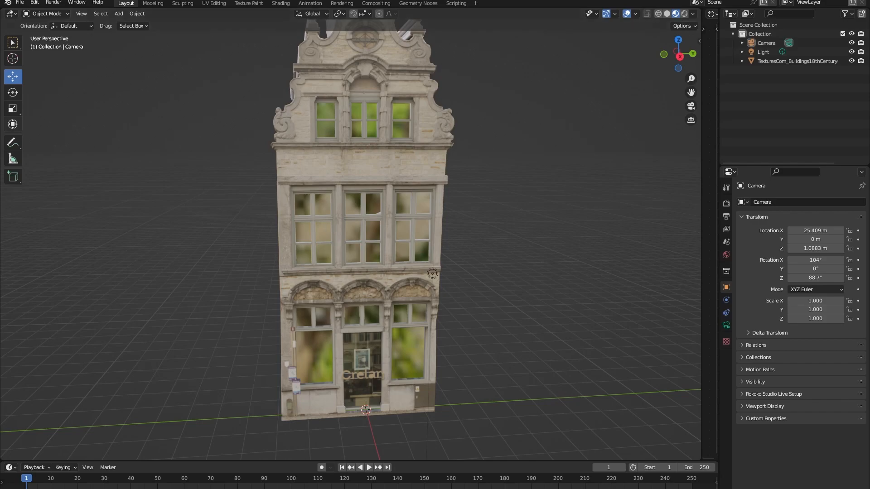